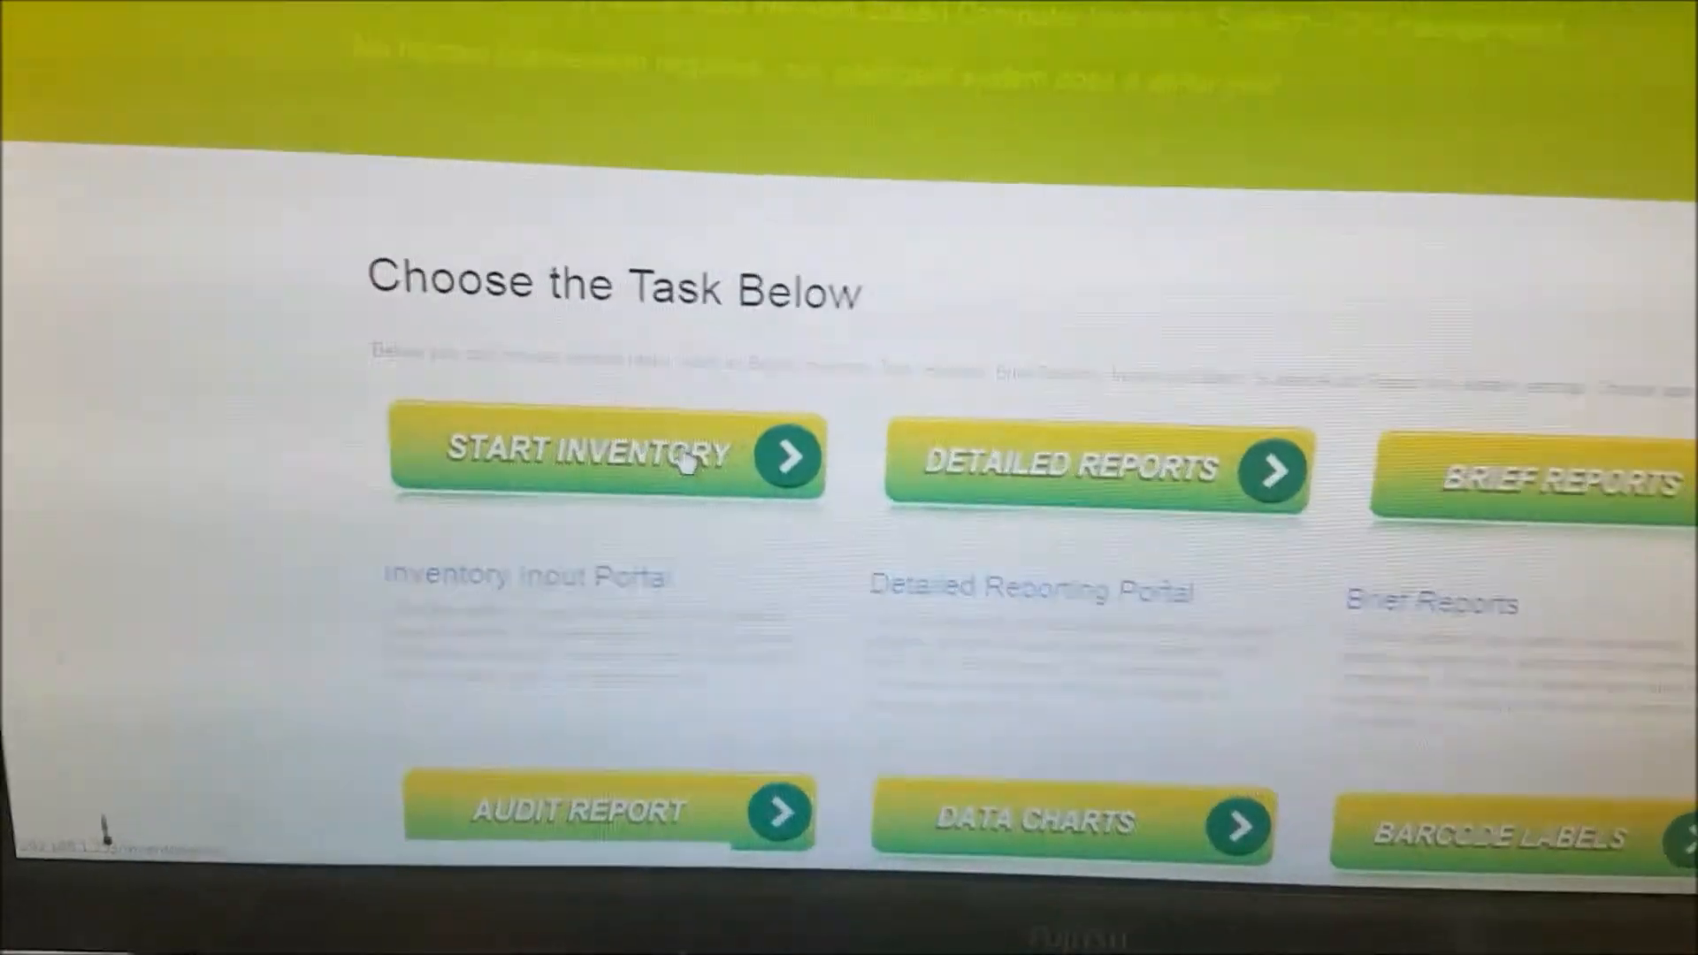
Start a new inventory job and move down to the Customer ID, Batch and Origin fields.
click(678, 463)
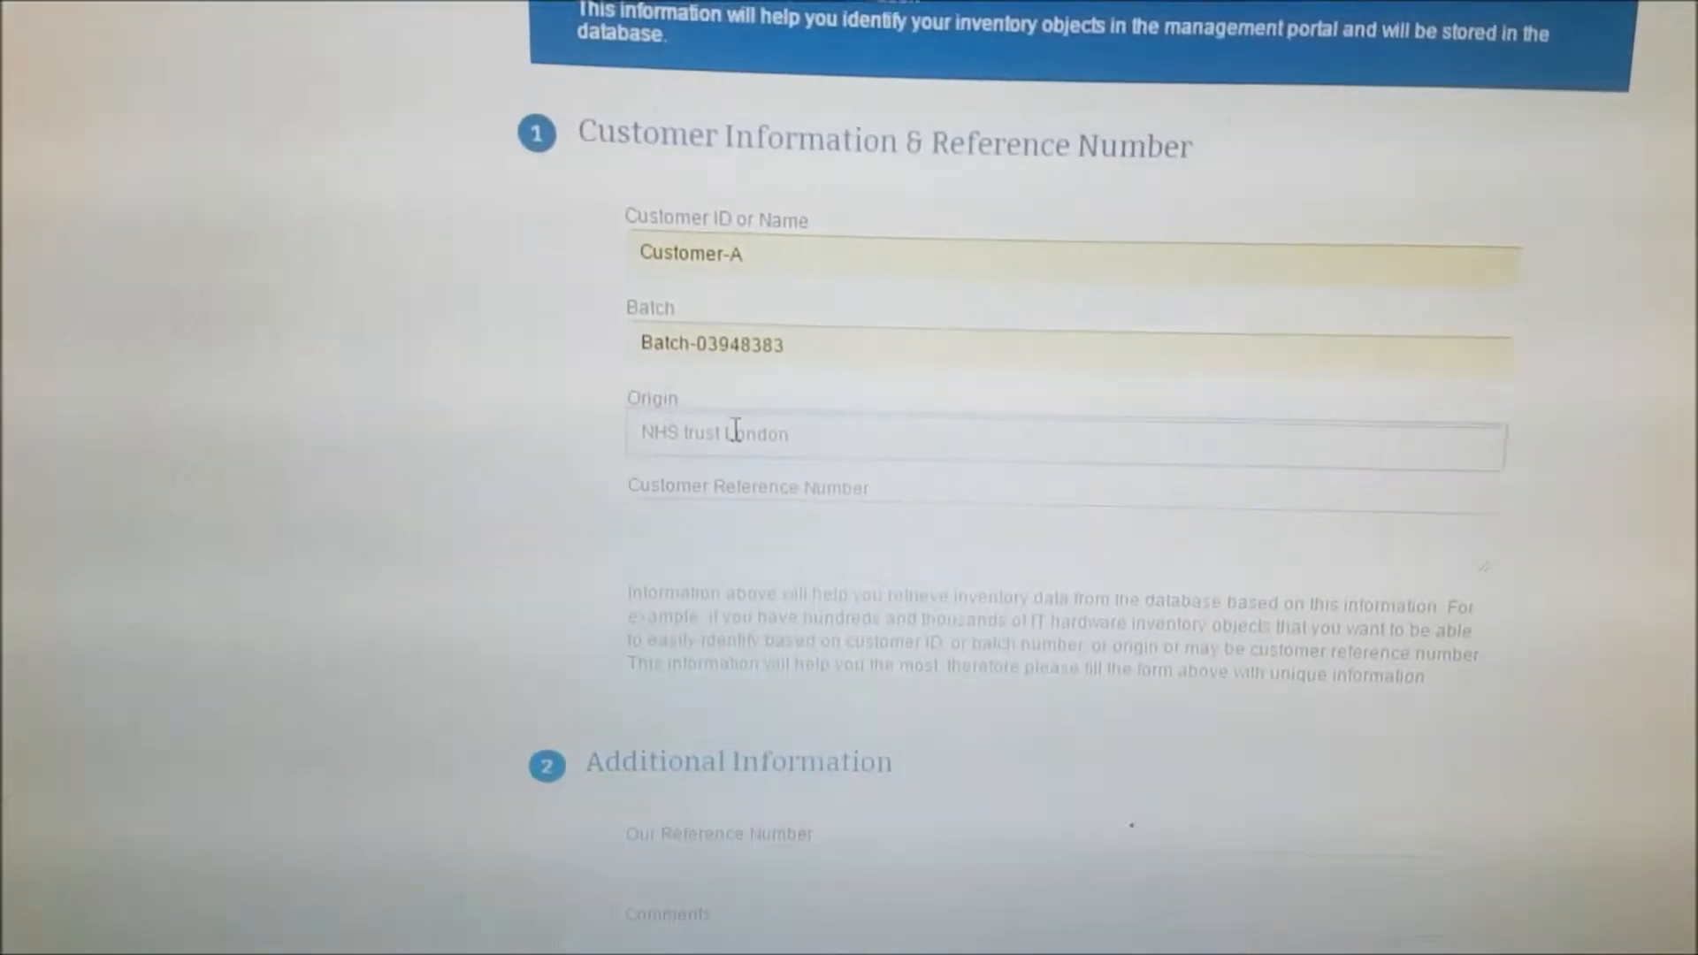
scroll(down, 3)
text(797yuiohkohjkl)
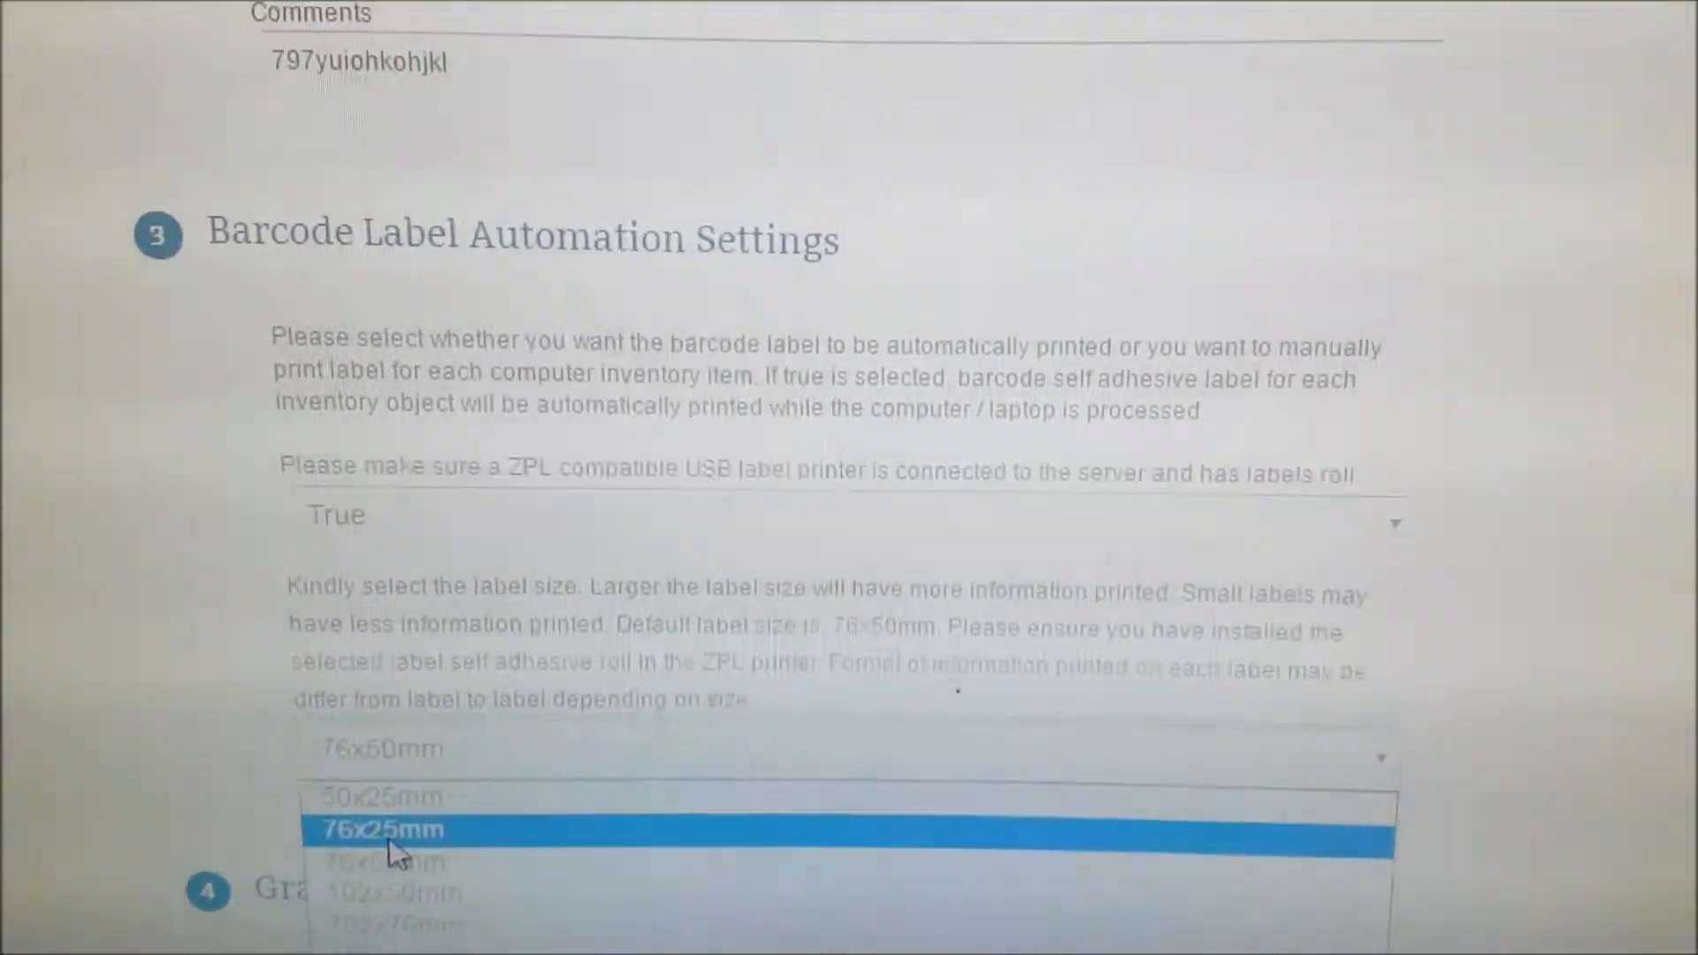
Choose 76x25mm as the automatic barcode label size, keeping printing True.
click(393, 828)
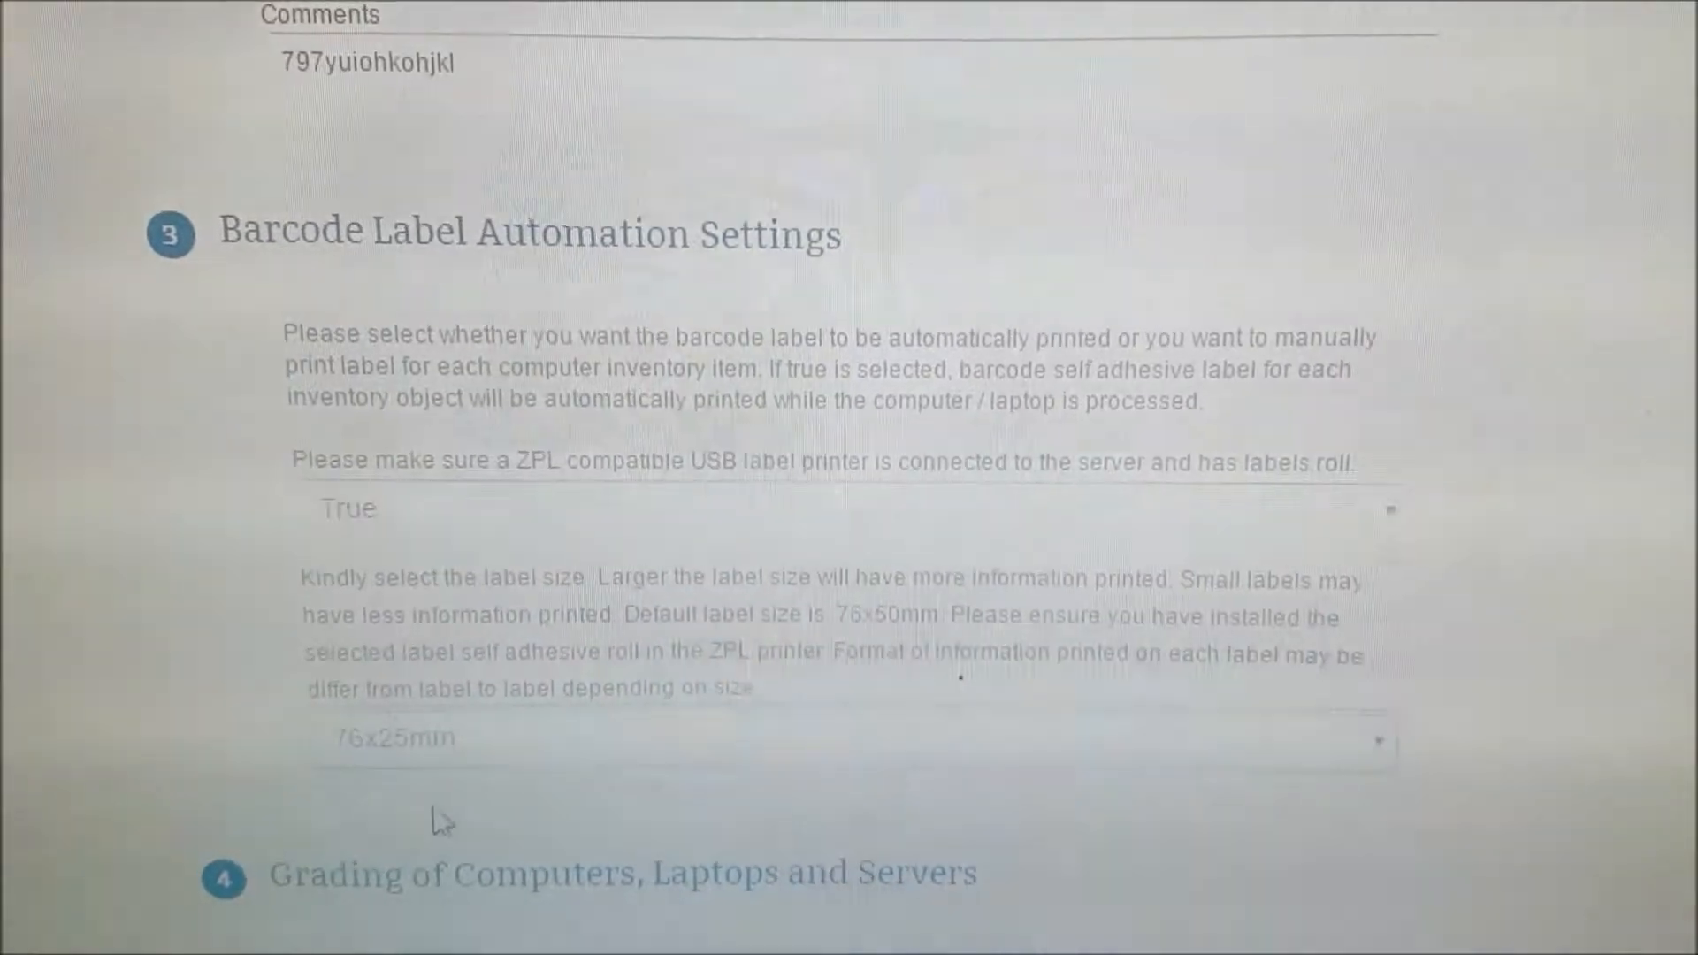
Set the batch grading to A Grade and save the inventory job.
scroll(down, 3)
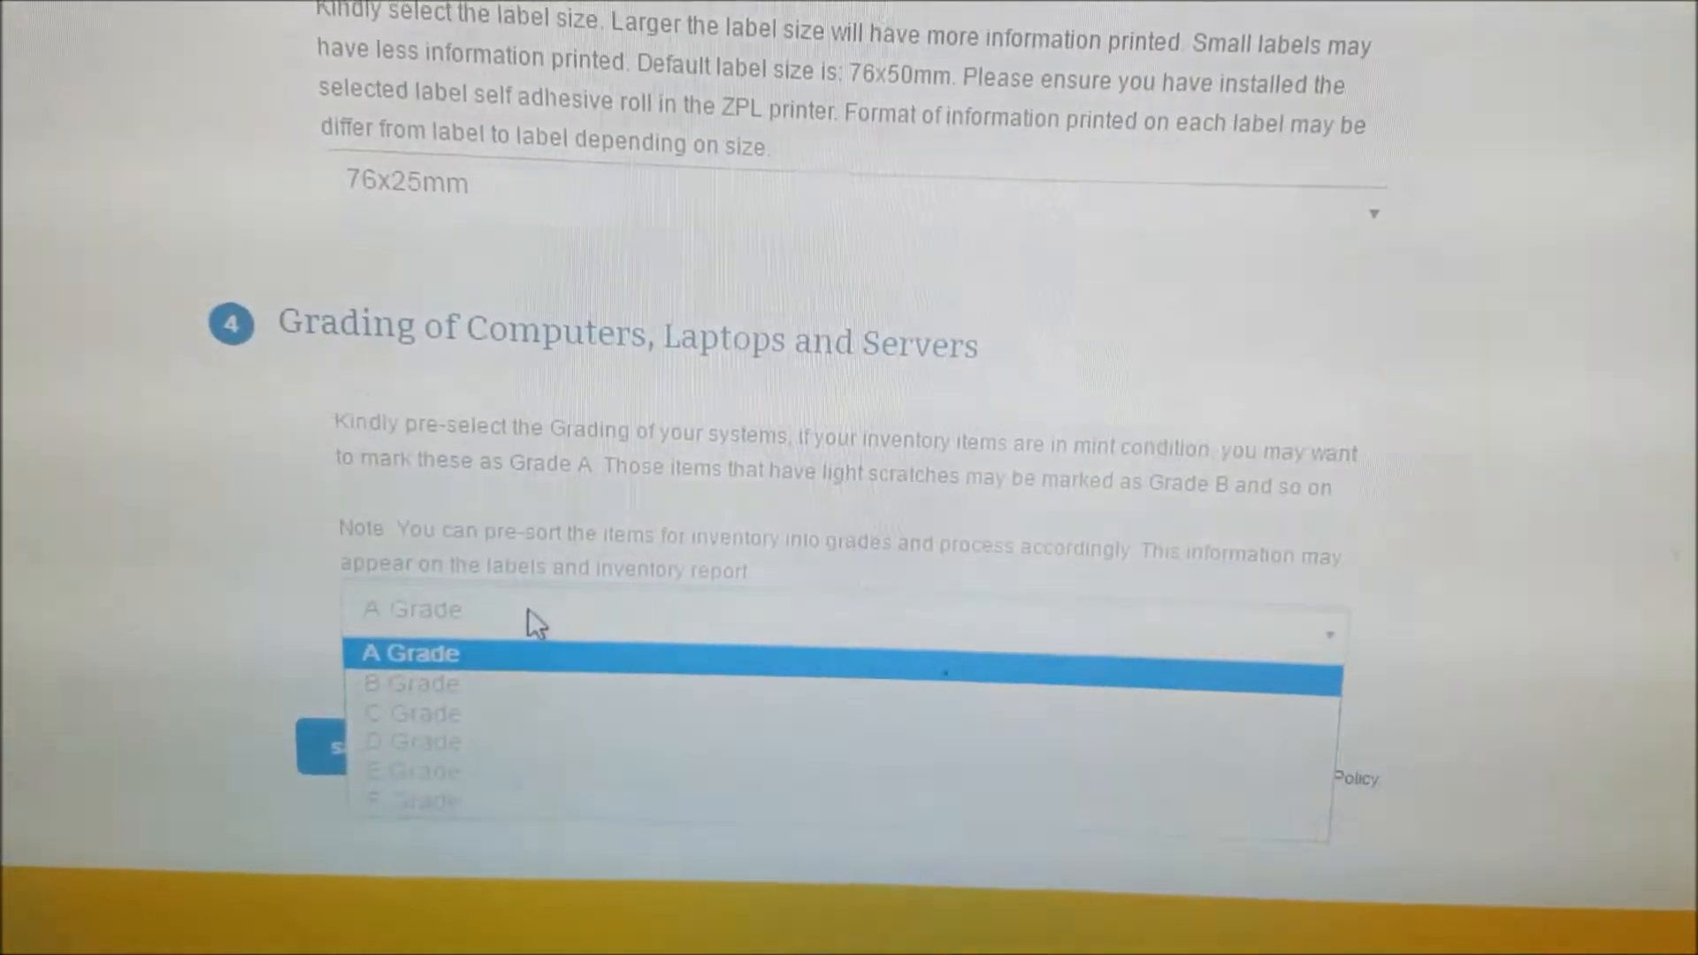
mouse_move(413, 727)
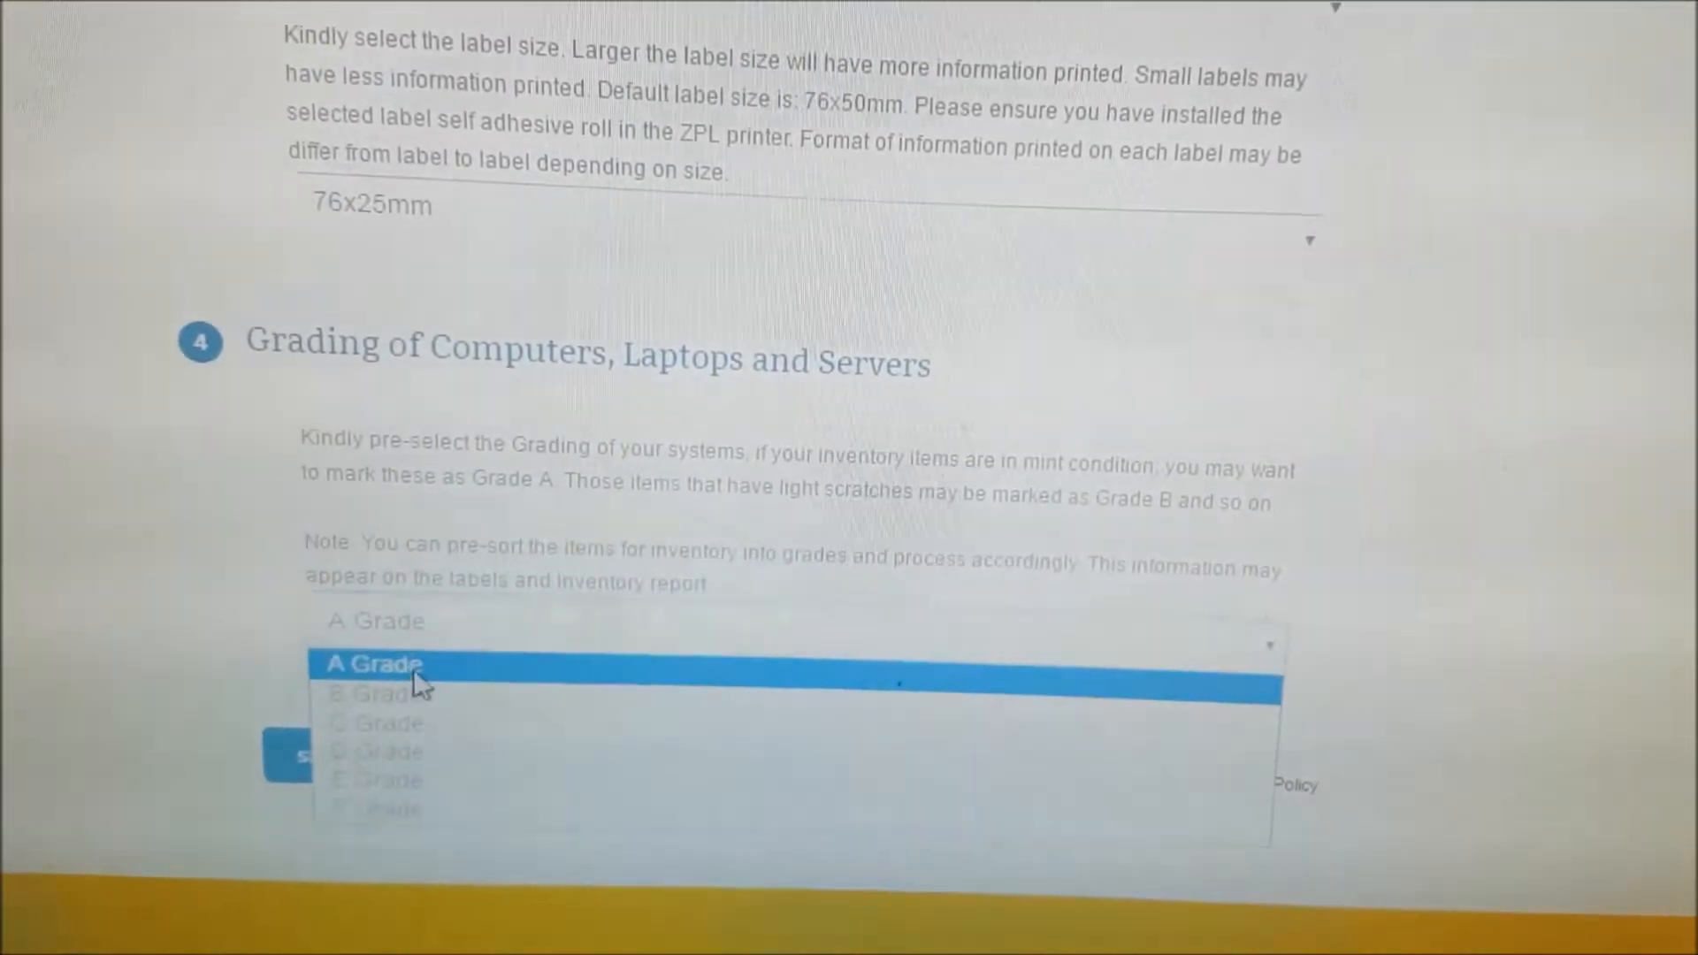
click(369, 663)
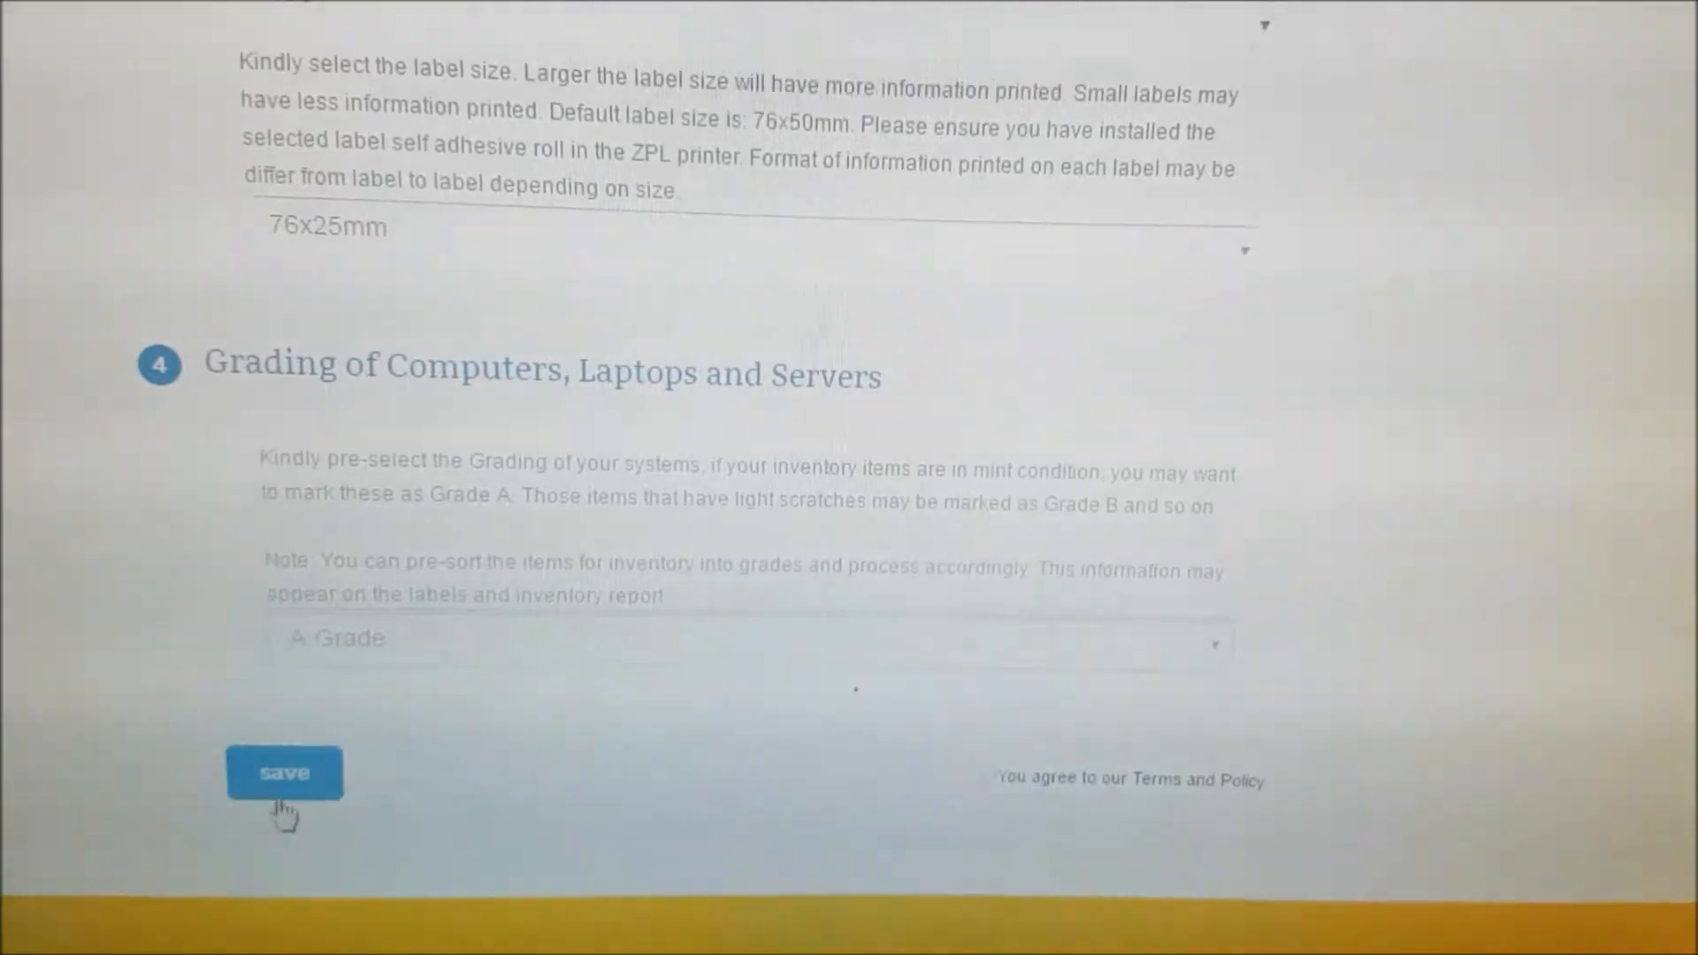
click(286, 772)
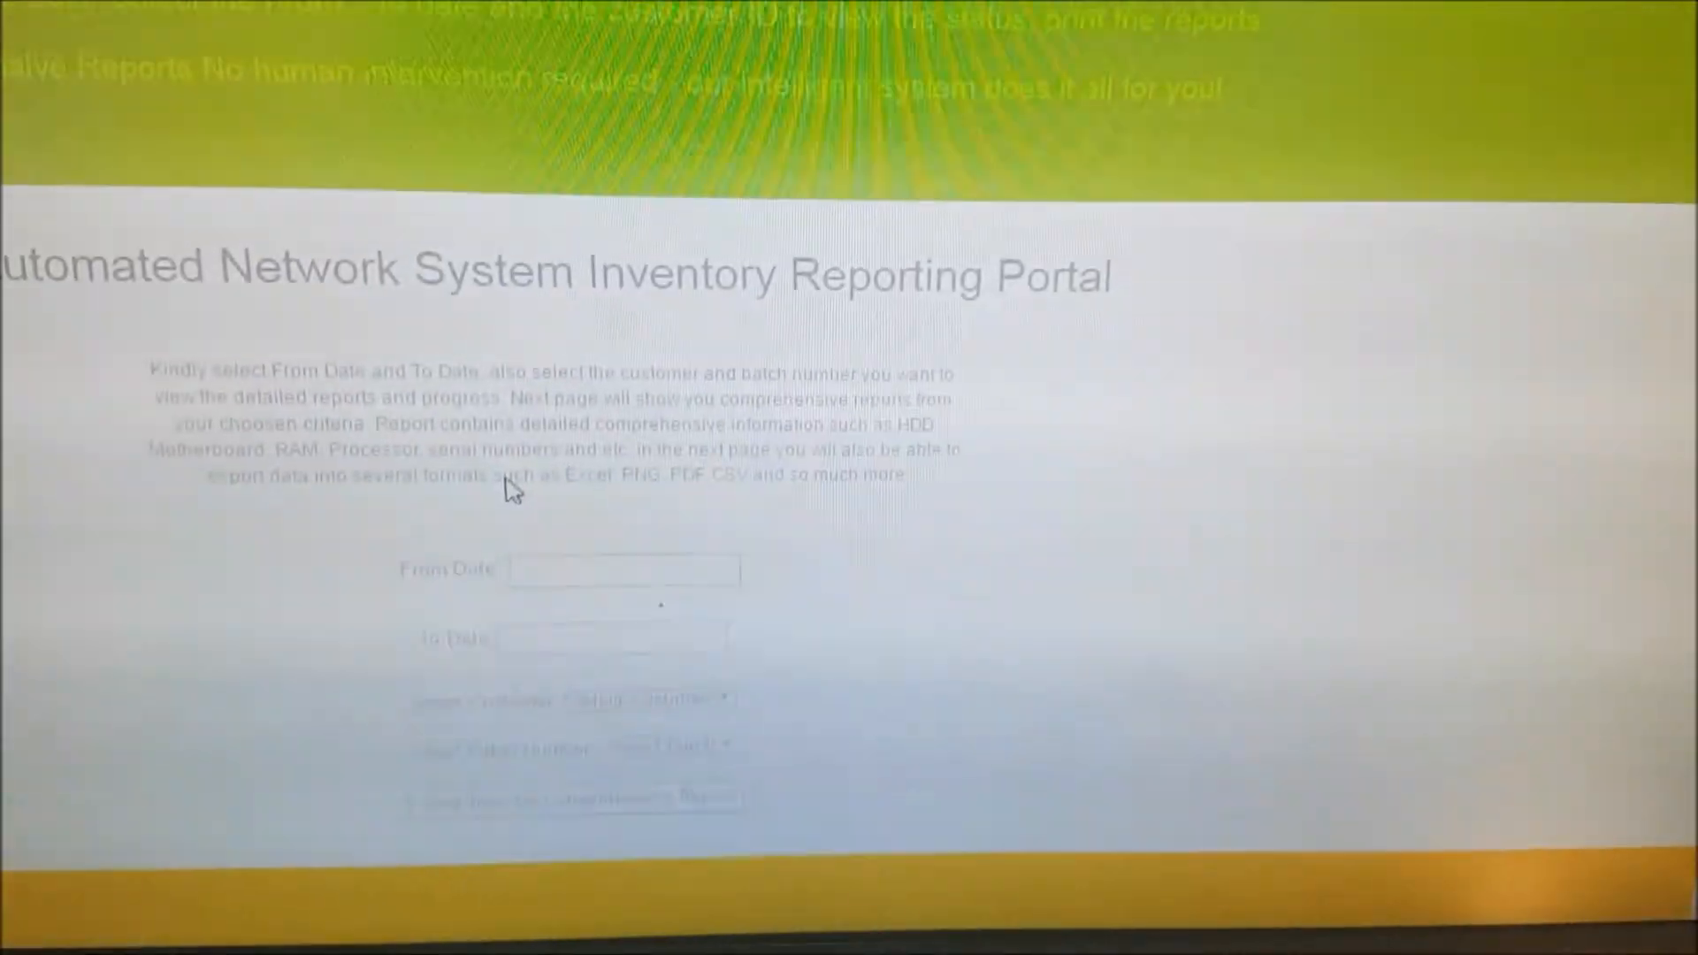
Pick 1 May 2017 as the From Date in the report's date picker.
click(623, 570)
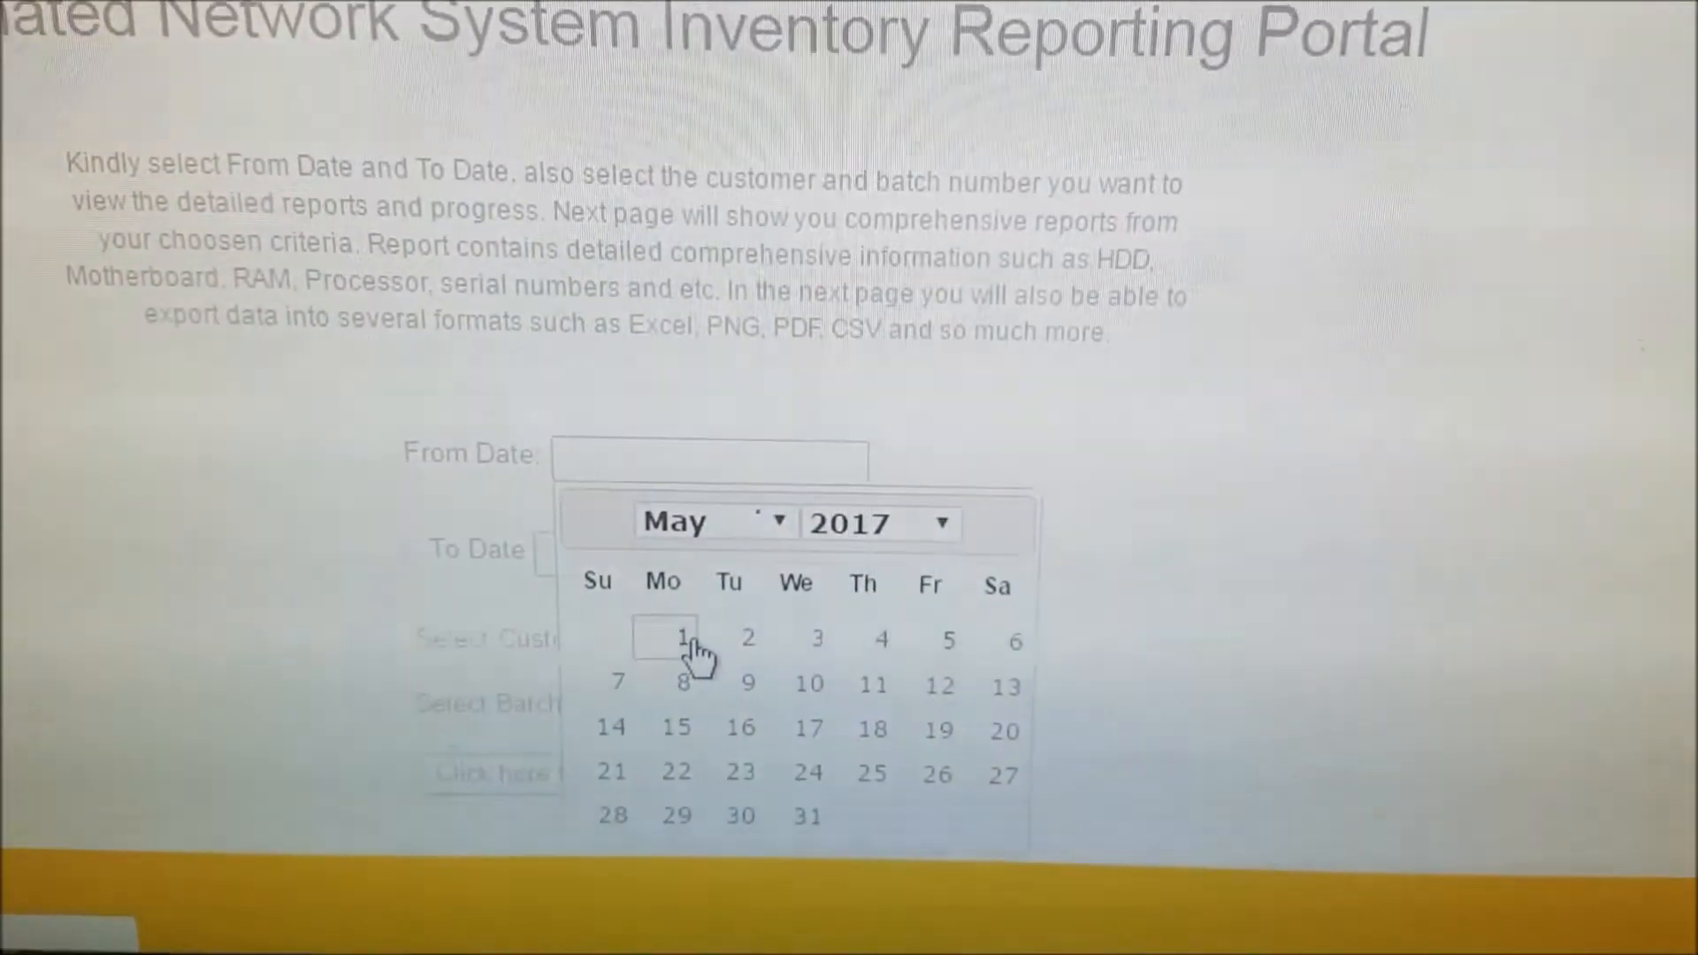
click(680, 638)
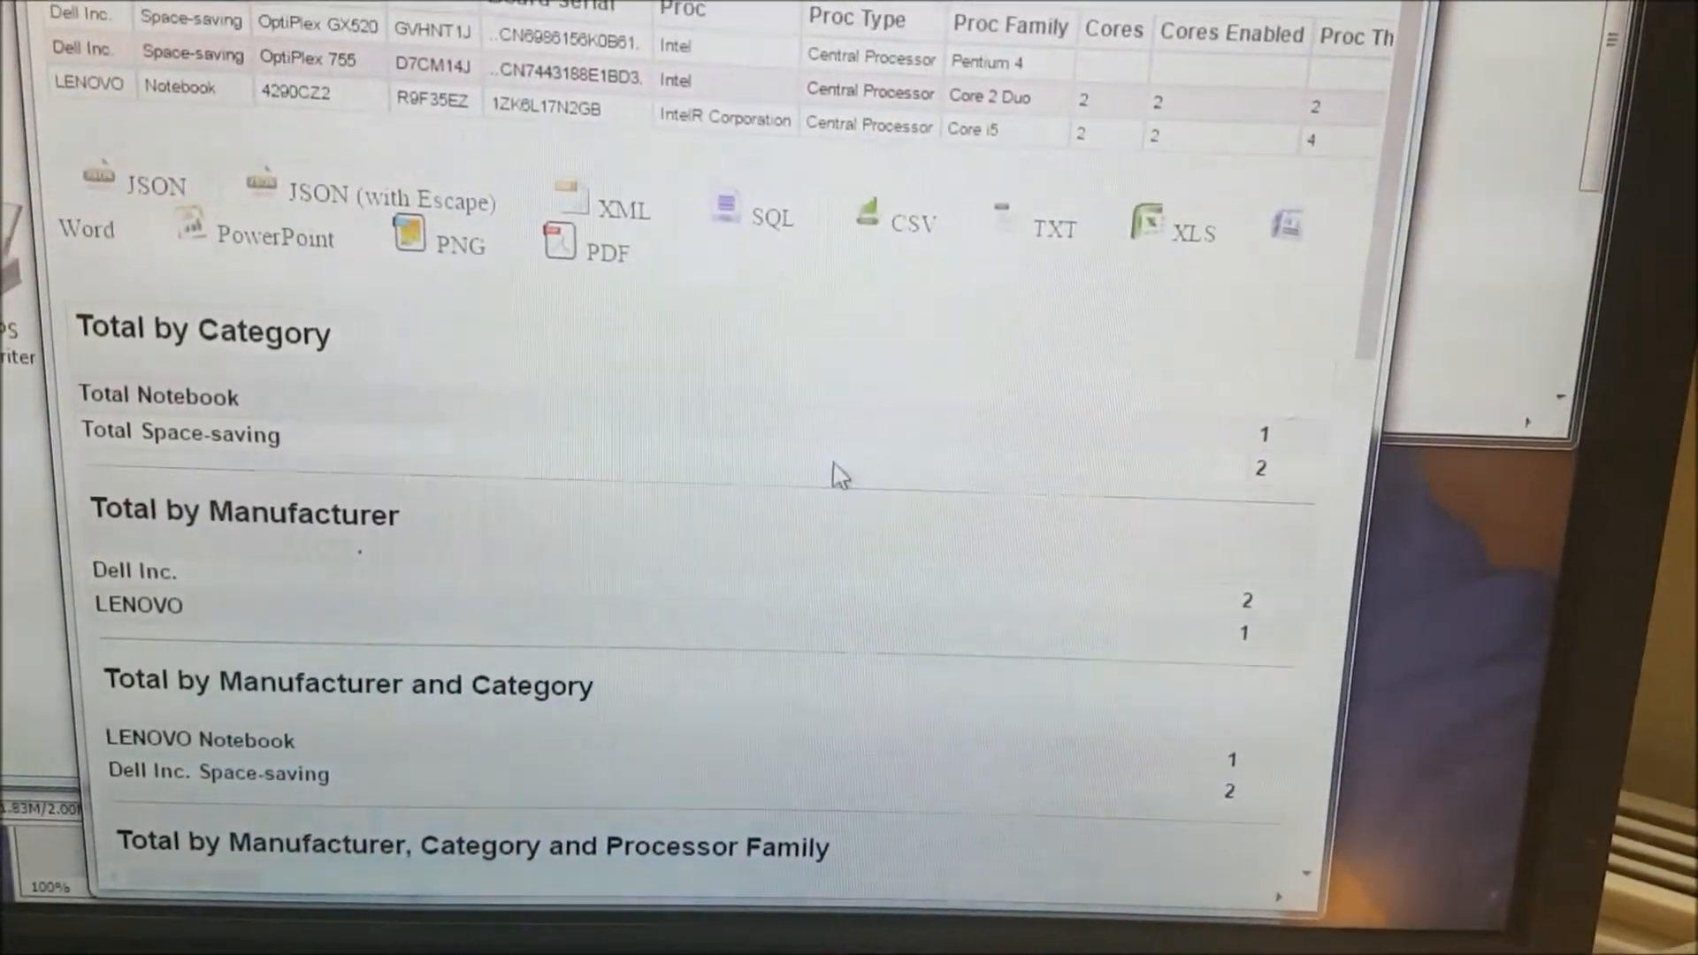
scroll(down, 3)
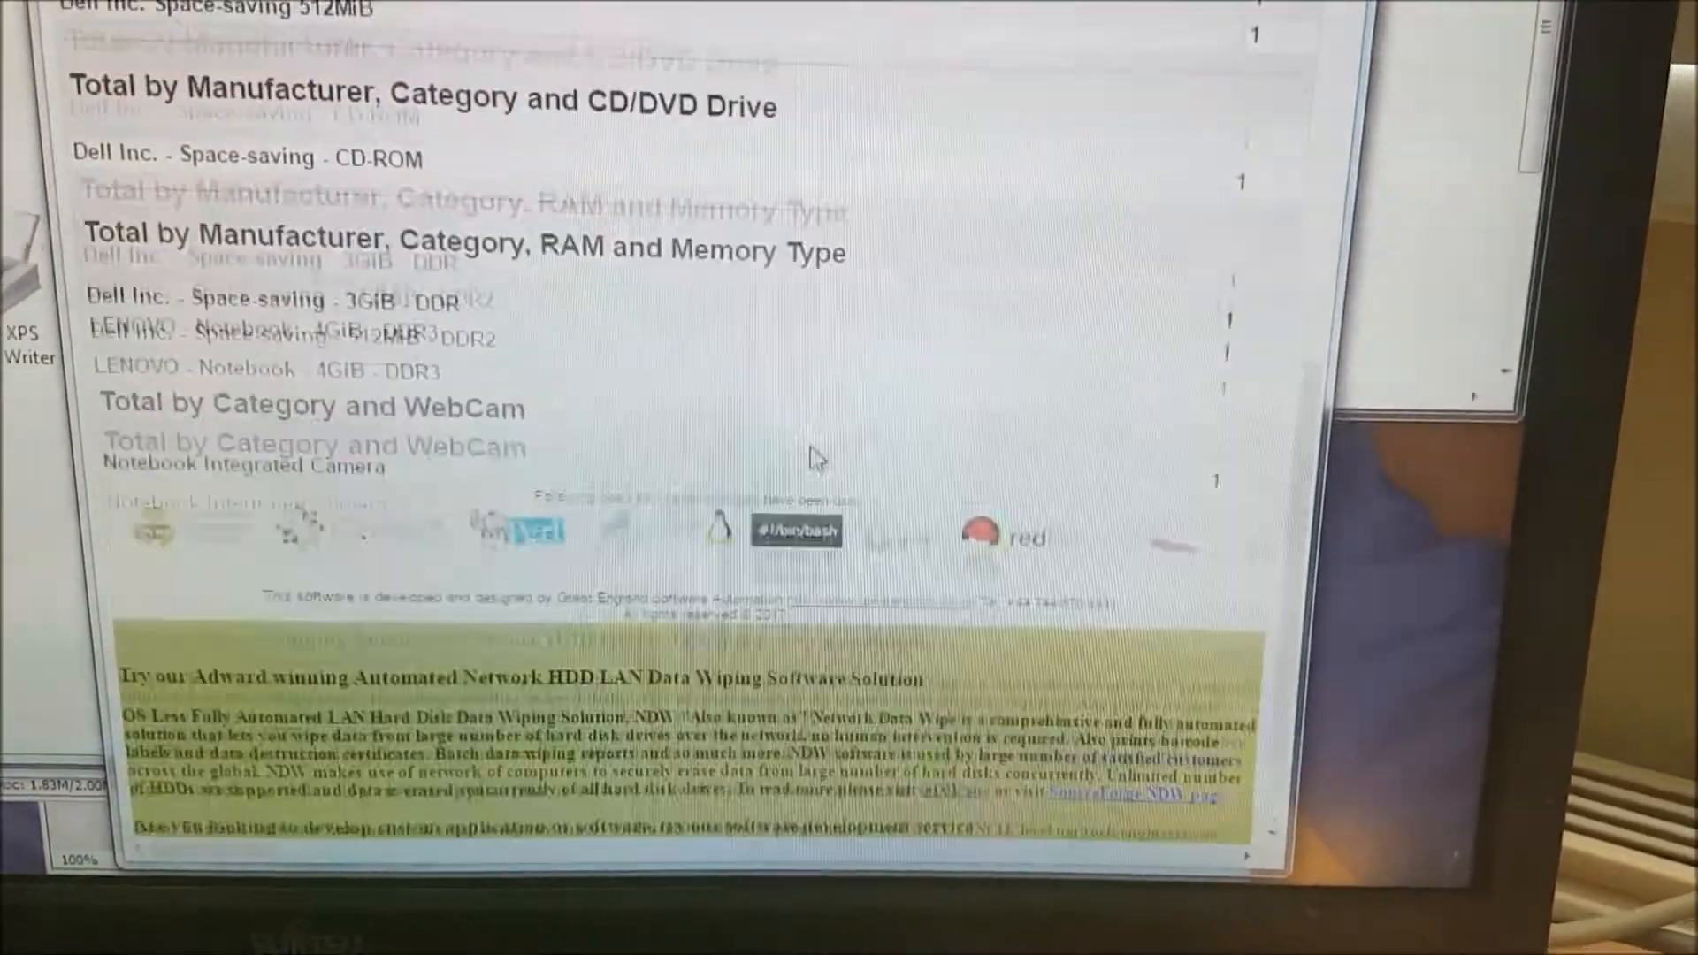
scroll(down, 3)
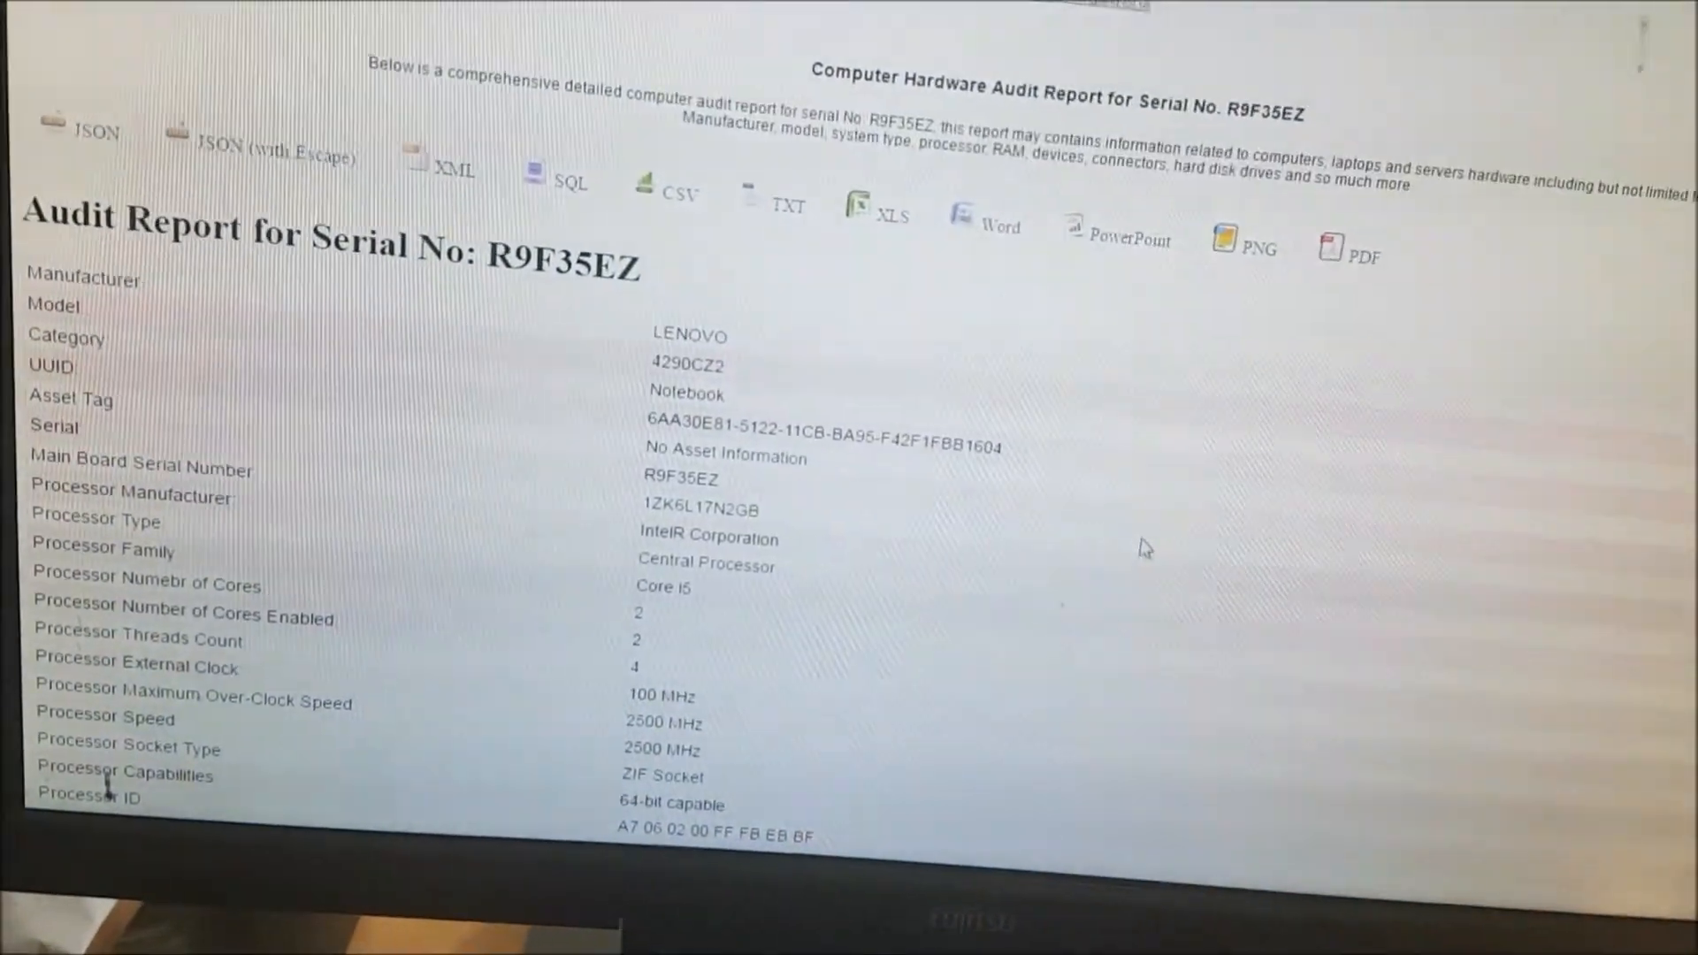
Scroll through the hardware audit report fields for serial R9F35EZ.
scroll(down, 3)
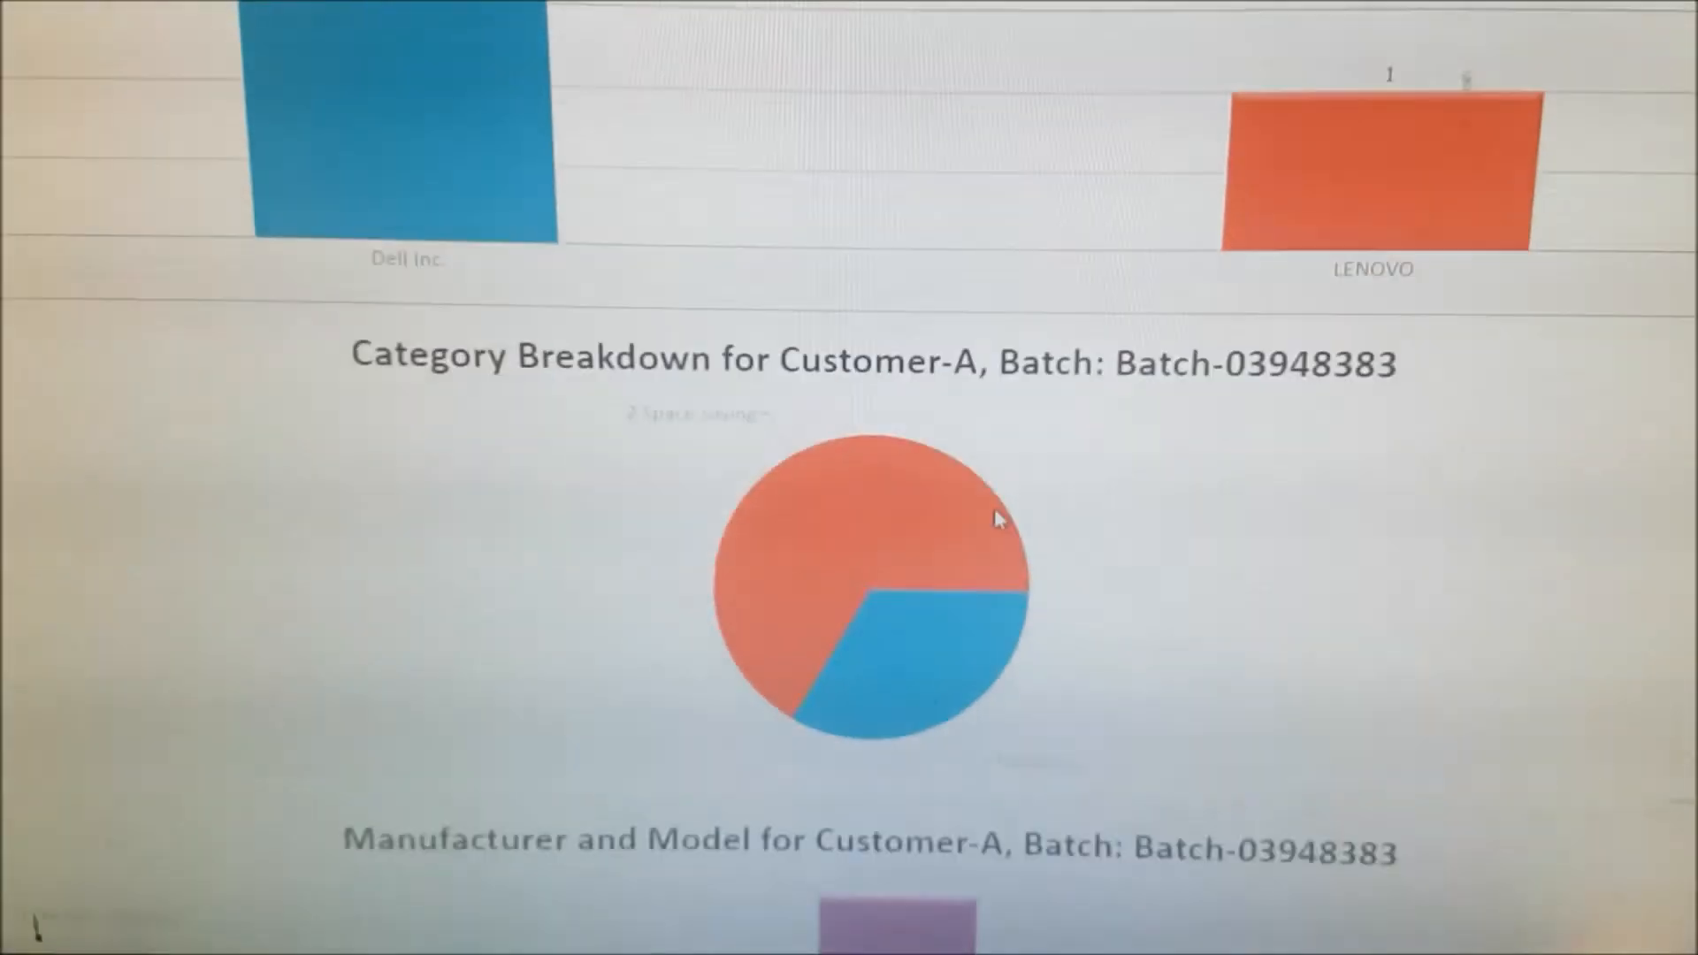
Scroll through the category, manufacturer and hard-disk charts for Batch-03948383.
scroll(down, 3)
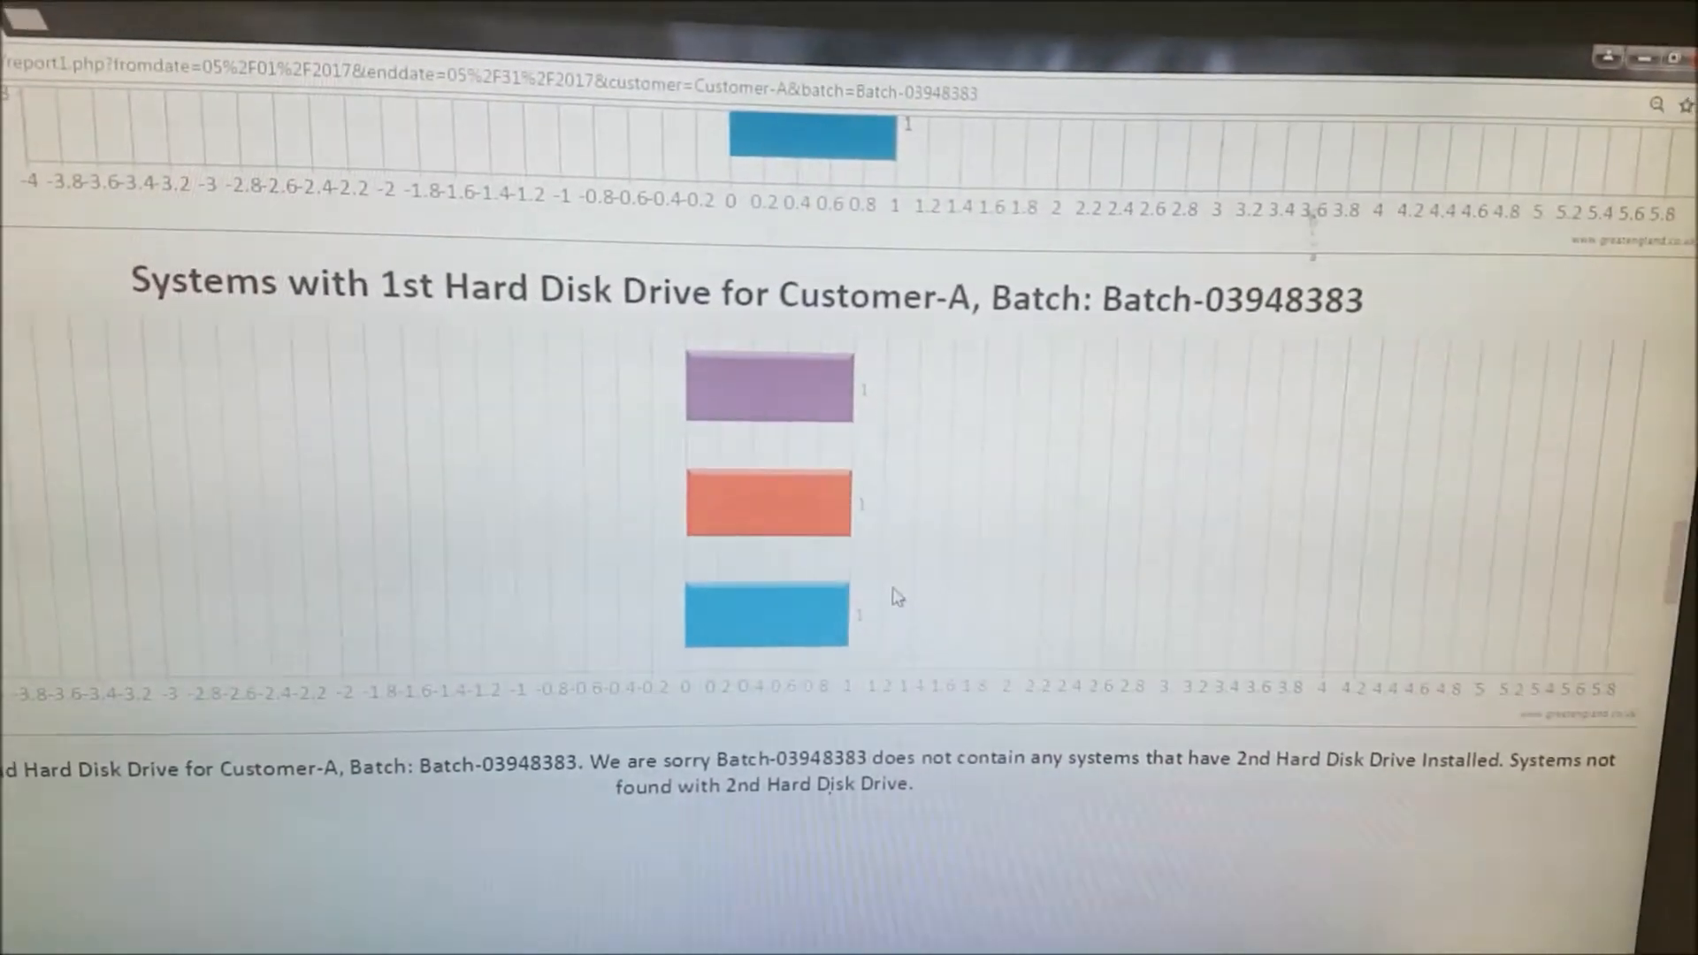
scroll(down, 3)
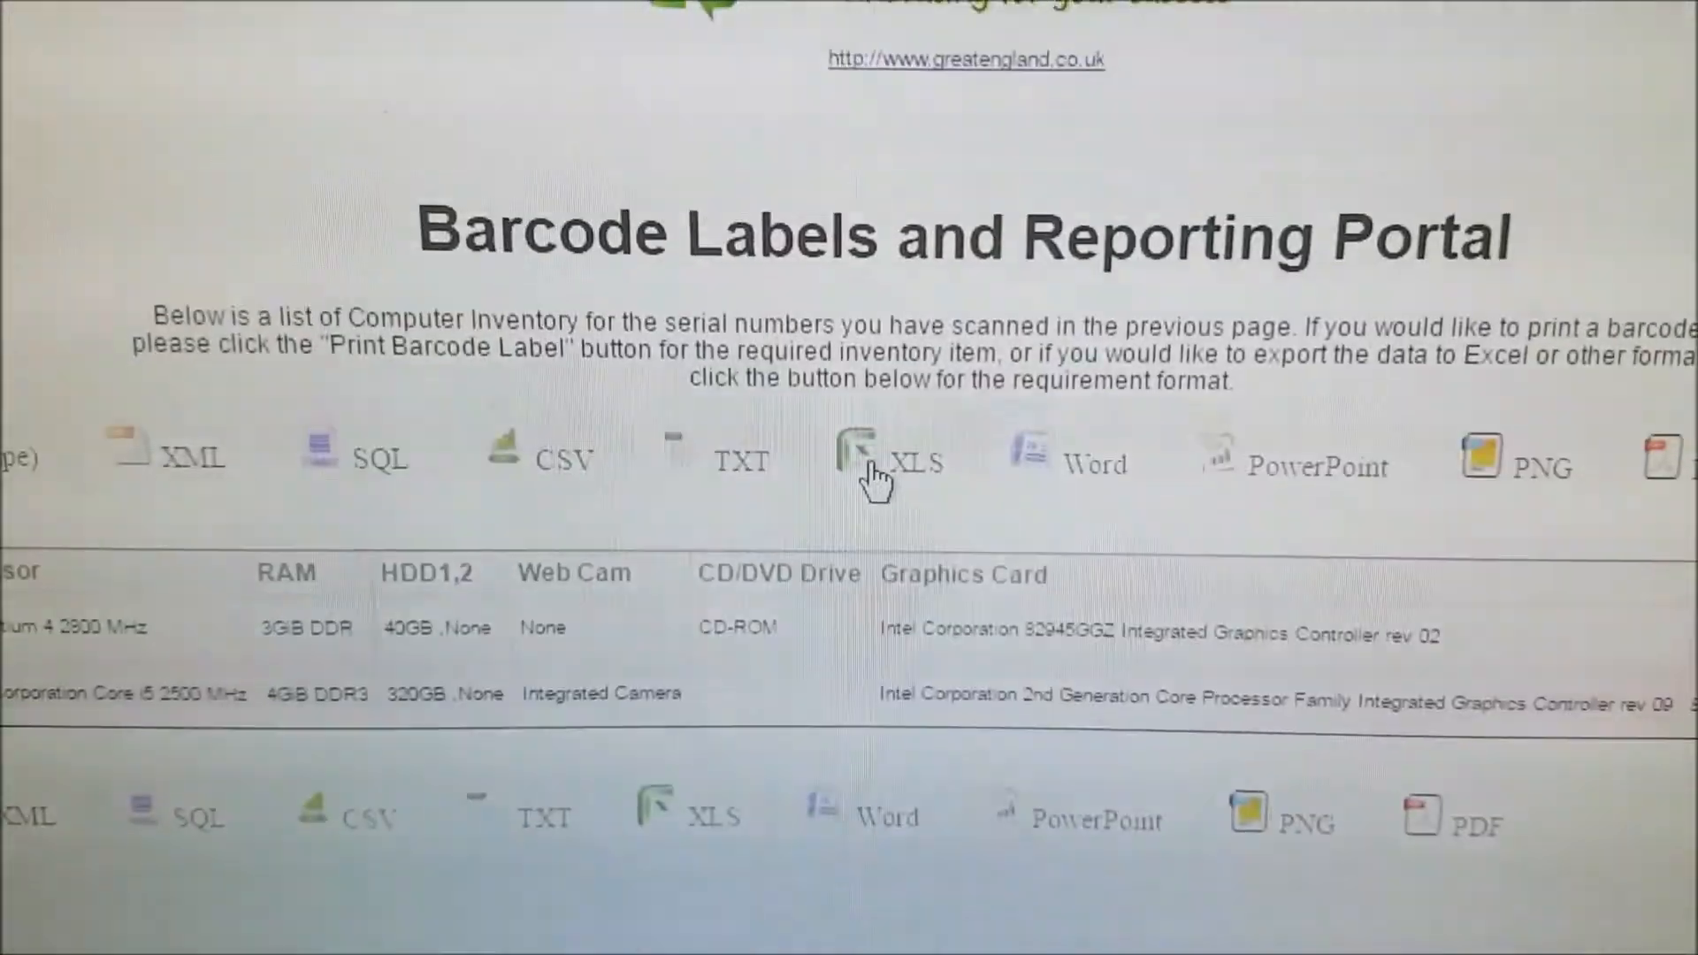
click(858, 459)
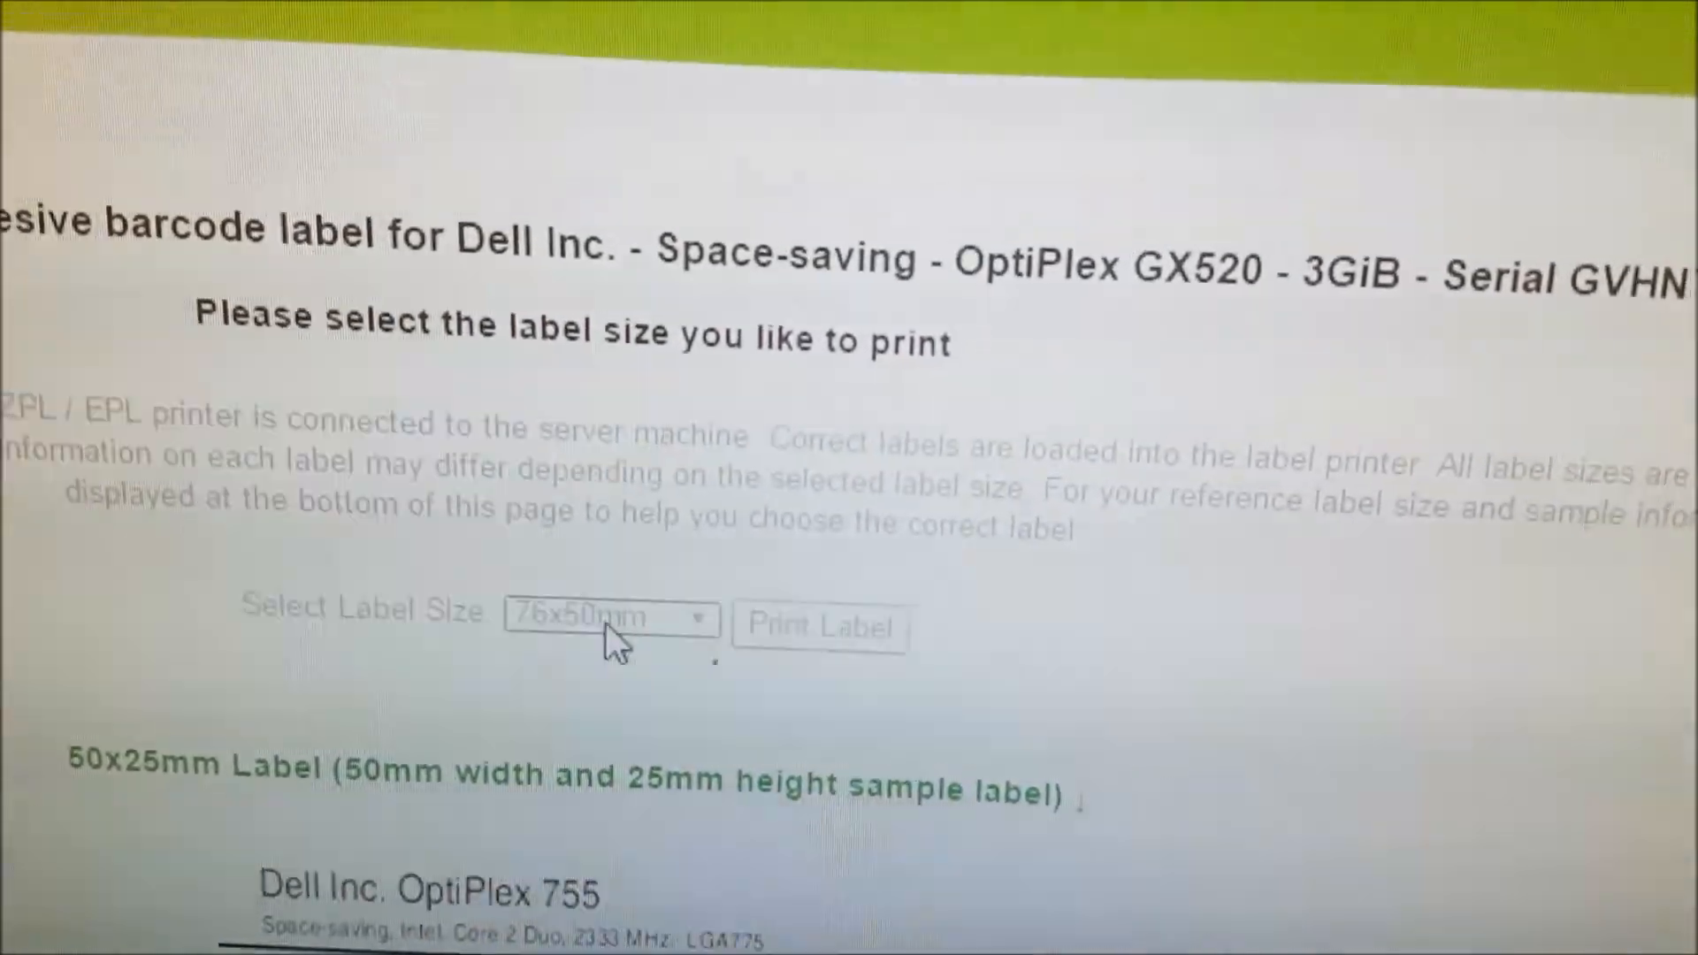
Choose 76x25mm from the Select Label Size list for the OptiPlex GX520 label.
click(606, 620)
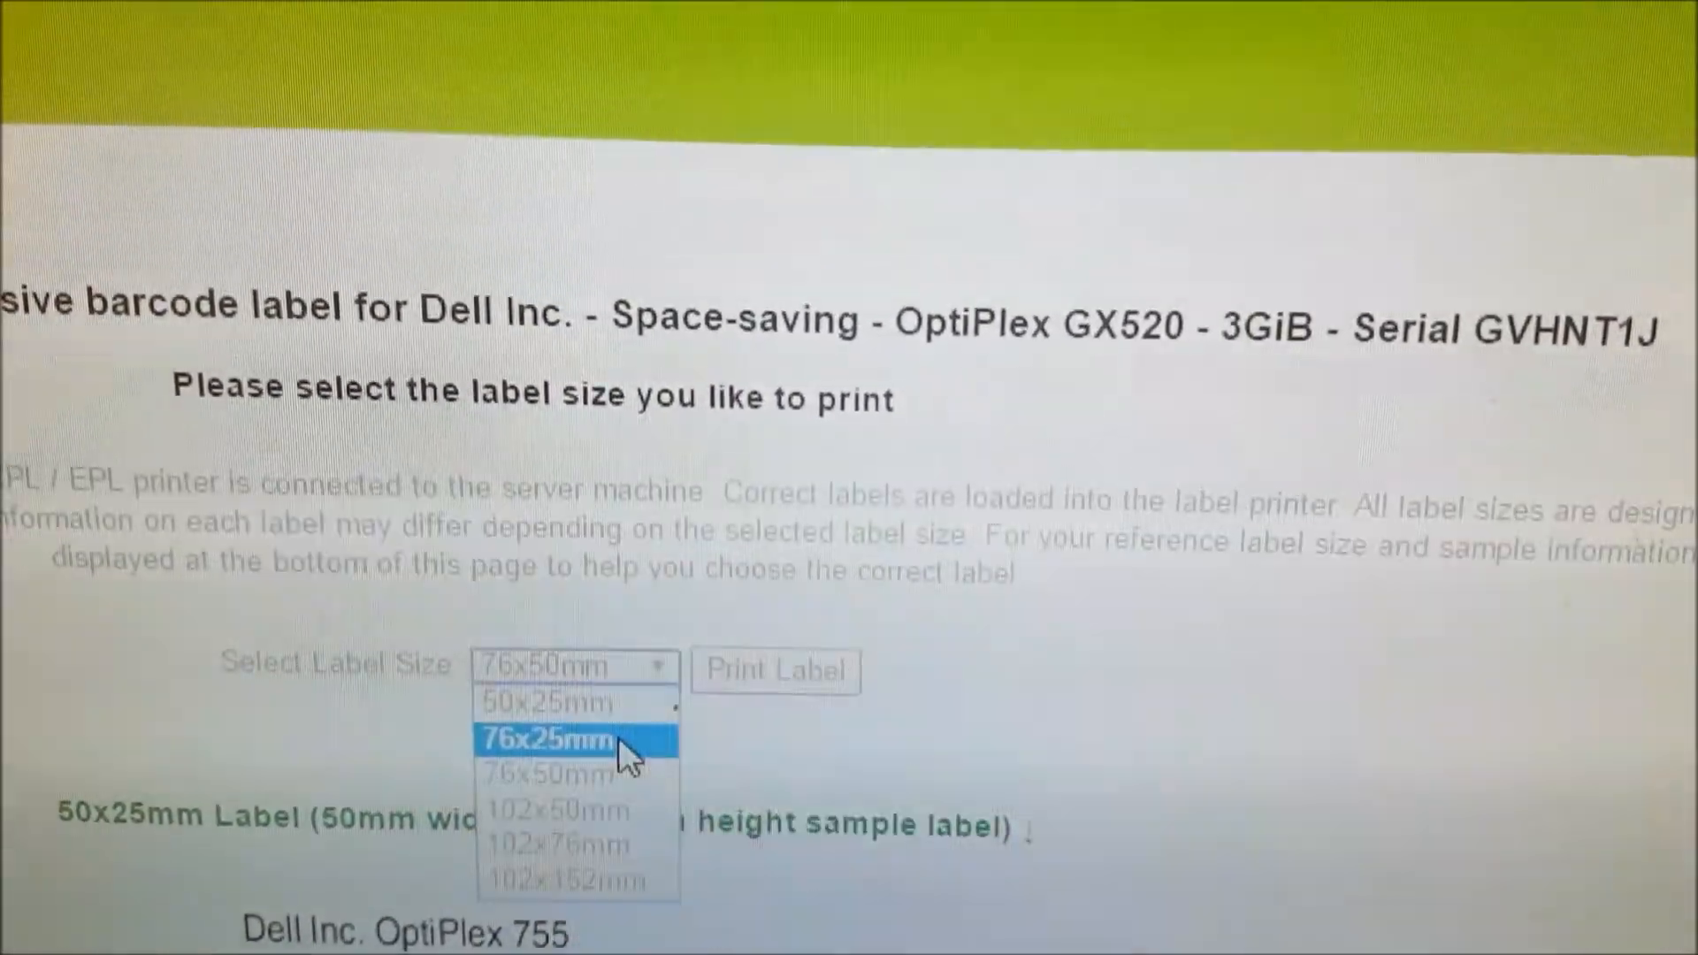
click(565, 739)
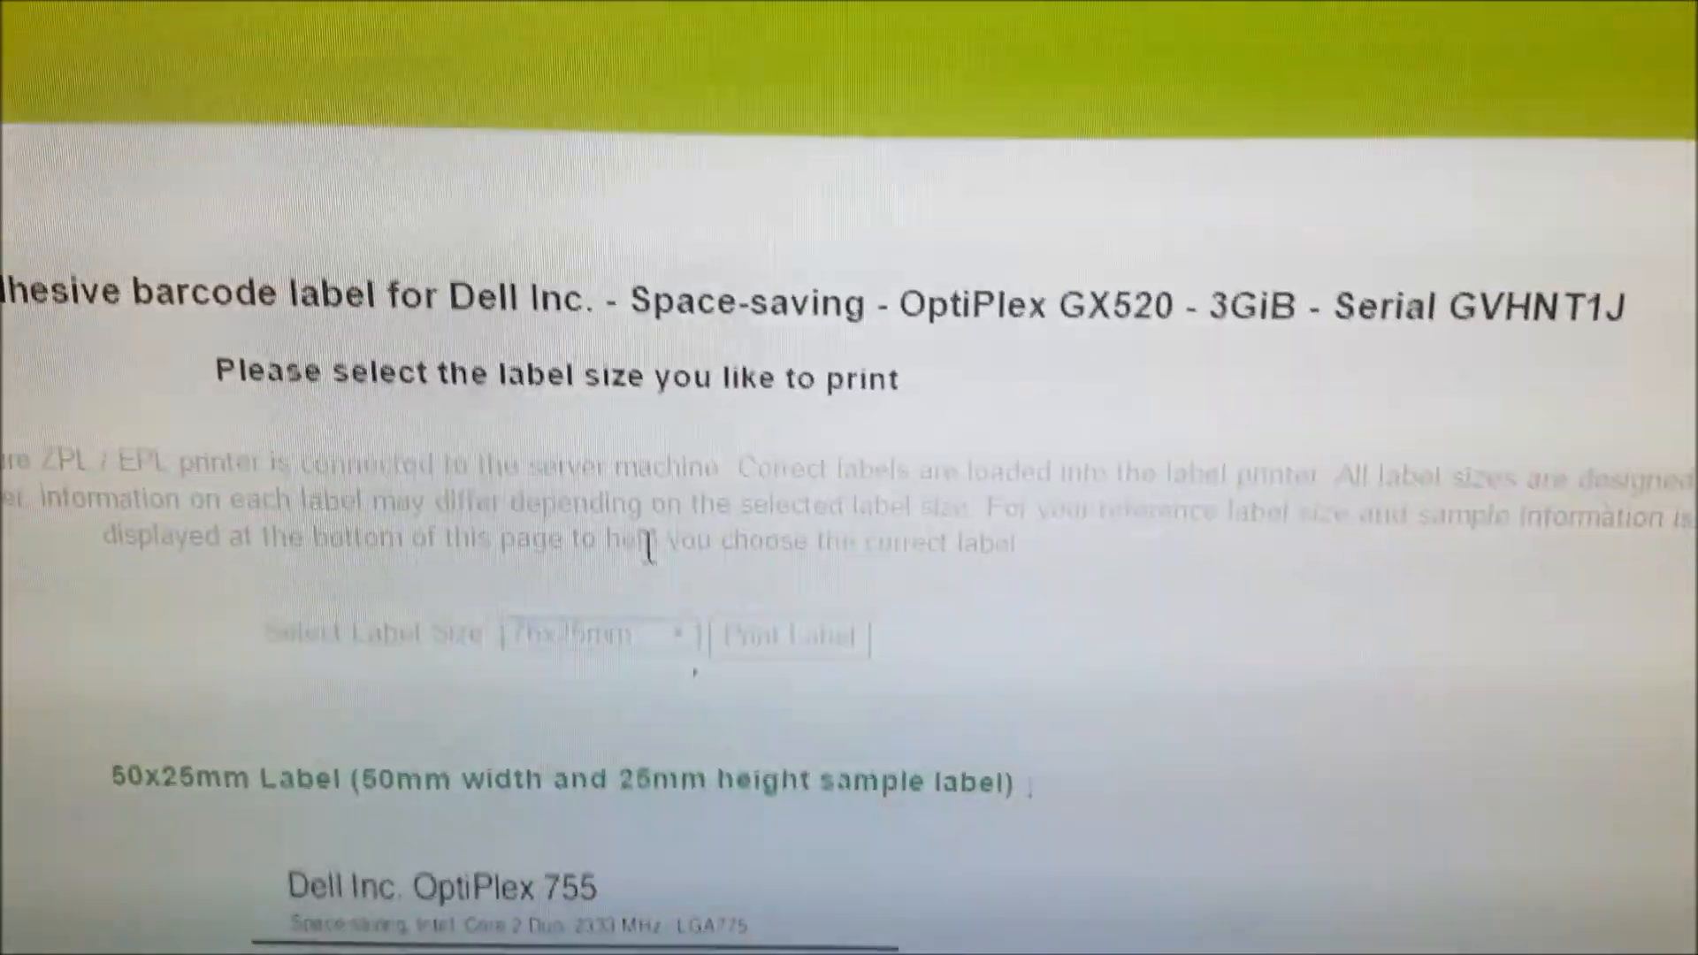